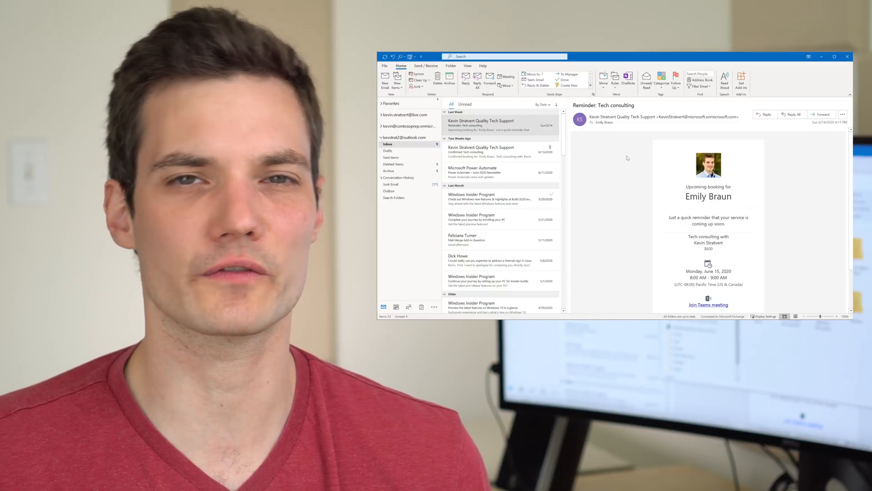
scroll("down", 3)
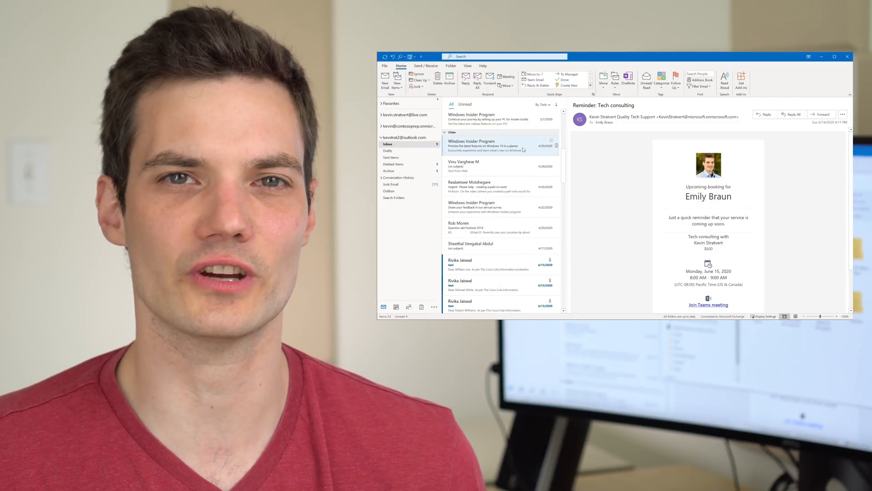